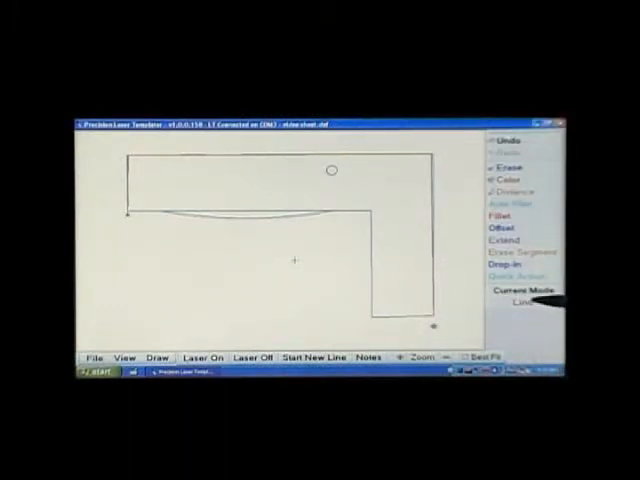
Turn the laser off and magnify the view onto the top back-wall line.
{"action": "left_click", "coordinate": [252, 357]}
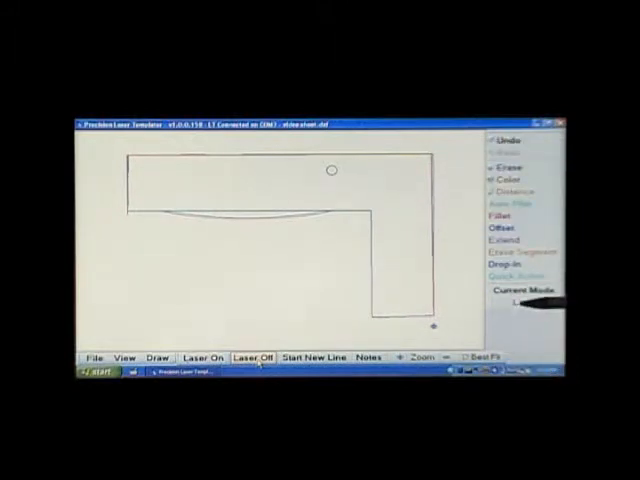
{"action": "left_click", "coordinate": [423, 357]}
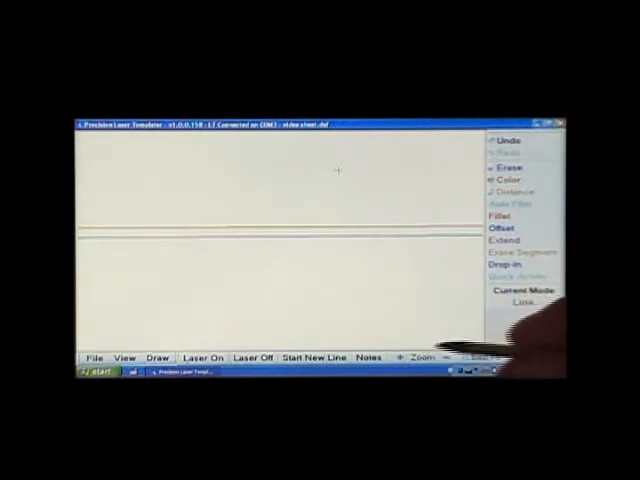
Offset the back-wall line by a preset distance to create a parallel copy.
{"action": "left_click", "coordinate": [497, 227]}
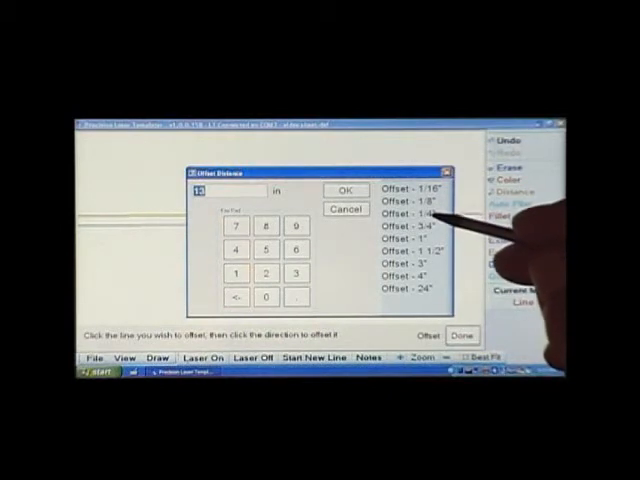
{"action": "left_click", "coordinate": [345, 189]}
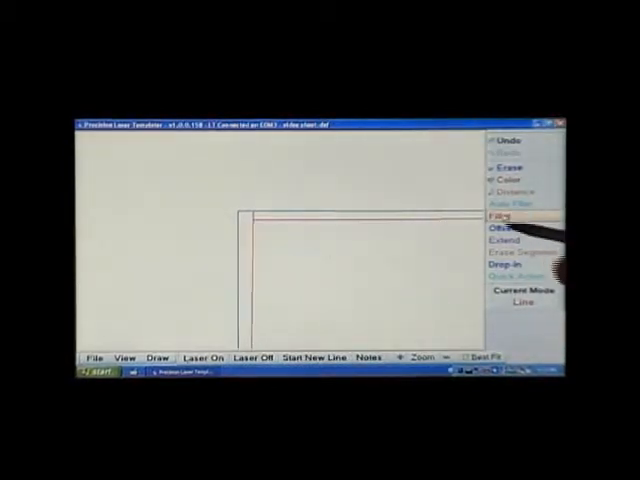
Bring up the Fillet Radius or Chamfer Distance presets, including sharp corners.
{"action": "left_click", "coordinate": [499, 215]}
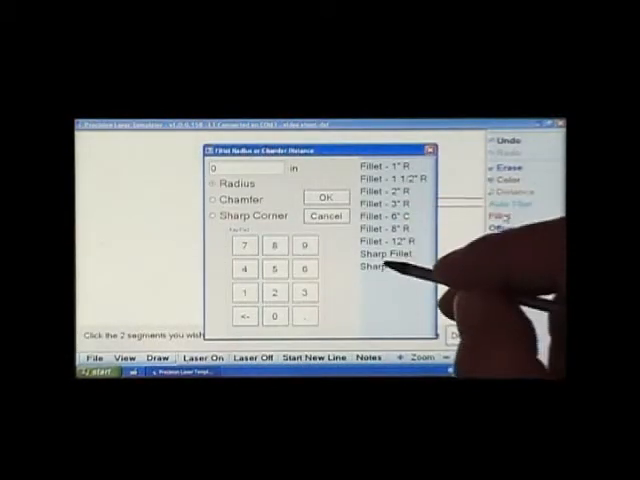